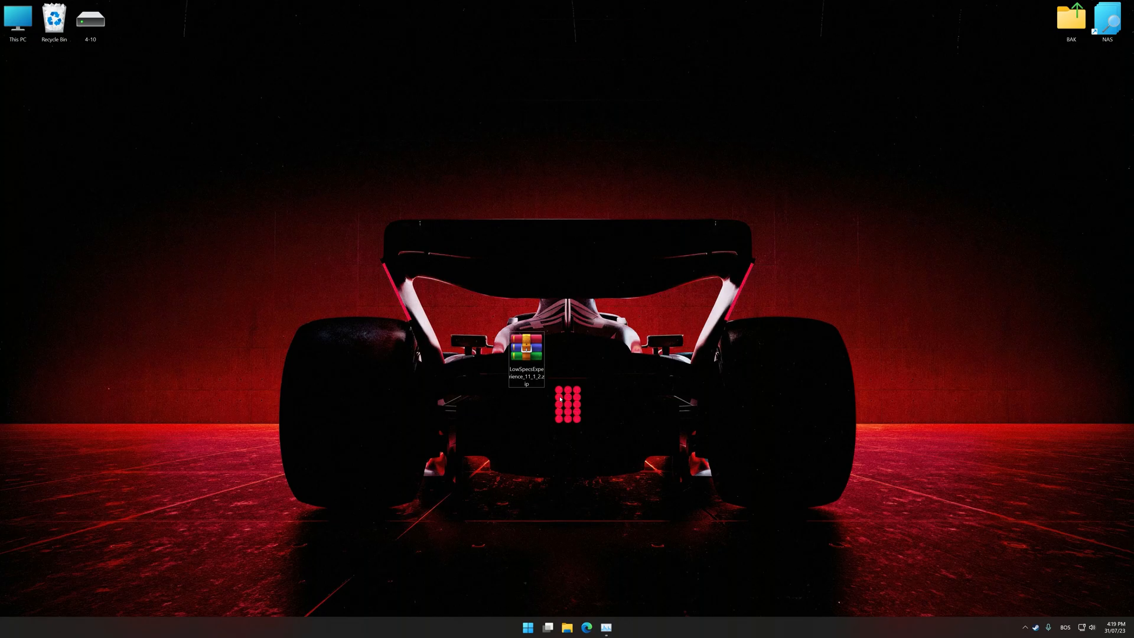
Step: Extract the LowSpecsExperience archive on the desktop and launch Low Specs Experience 11.1.2
right_click(526, 358)
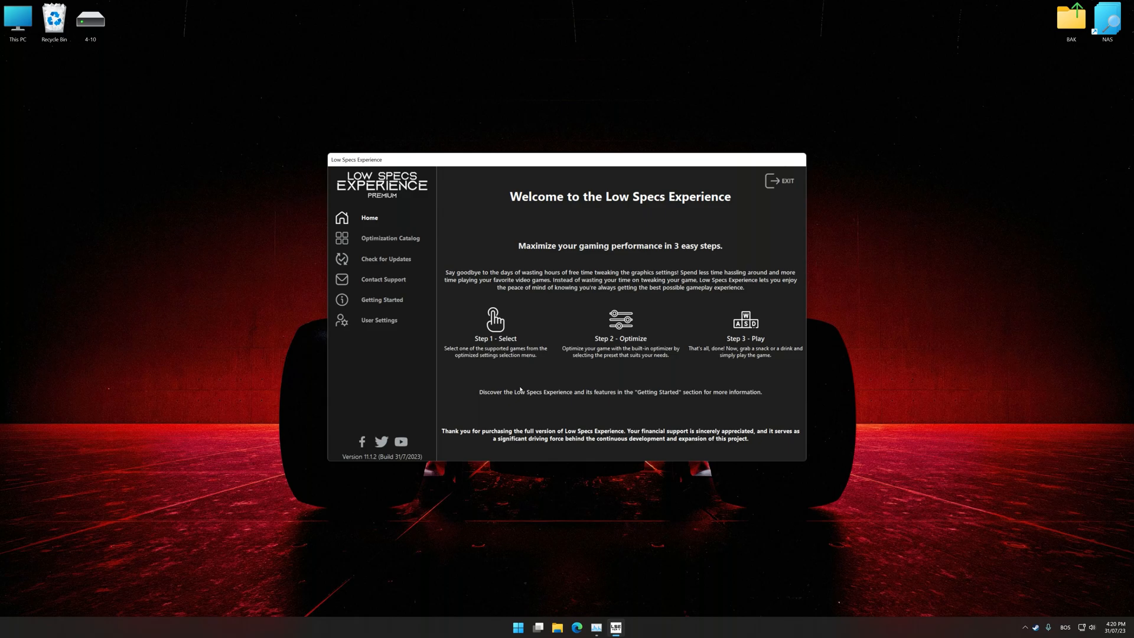
Step: Select F1 Manager 2023 from the Optimization Catalog game list
click(389, 238)
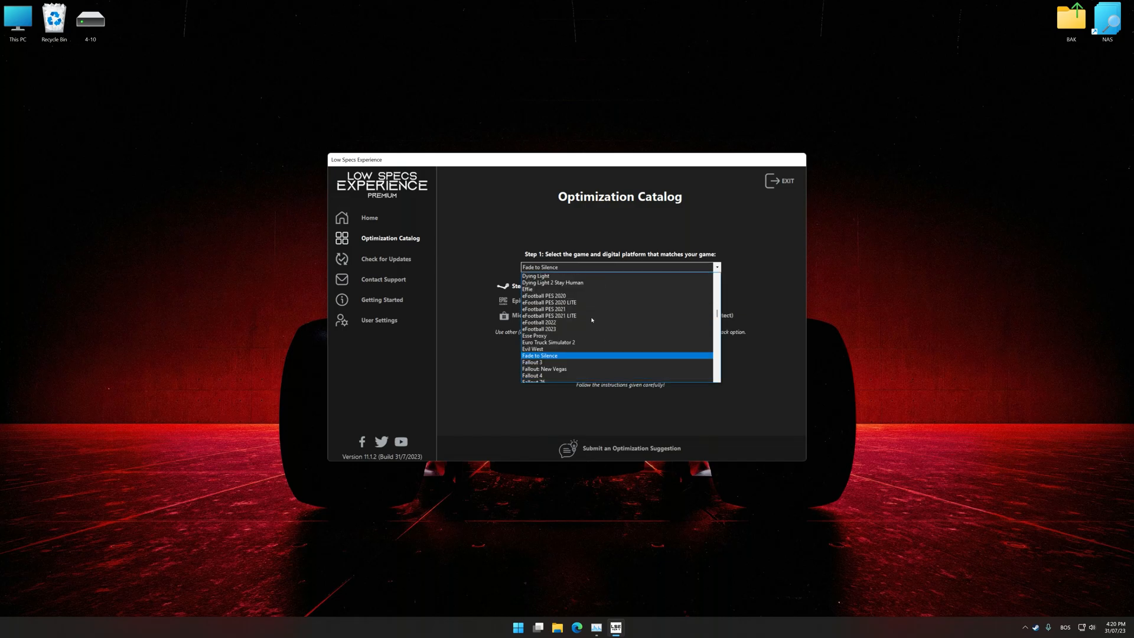
scroll(up, 3)
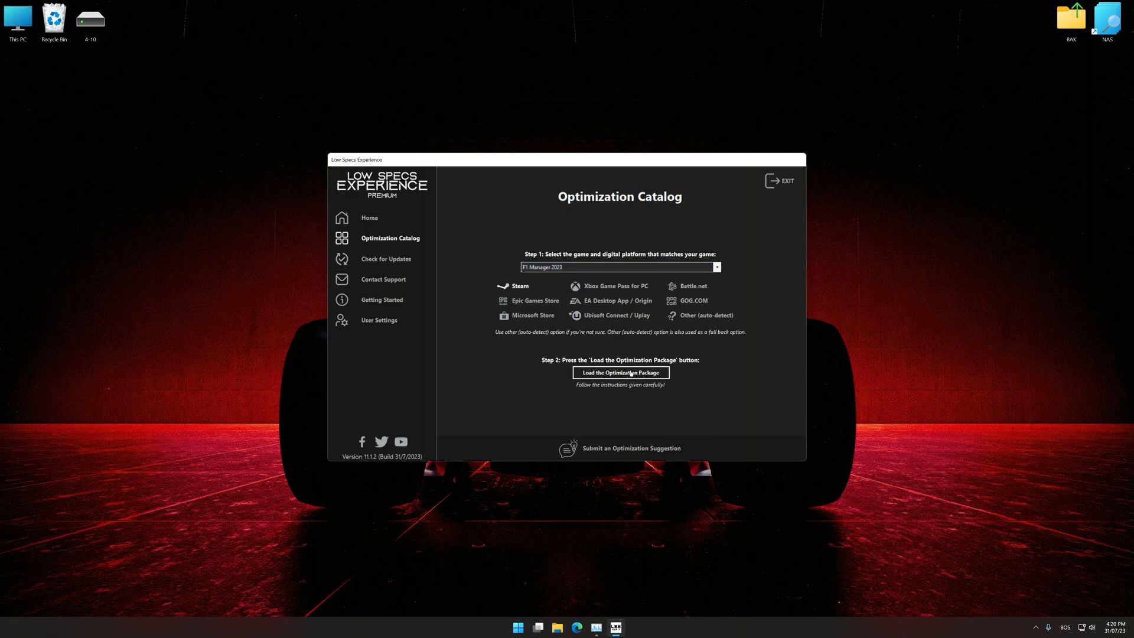
Step: Load the F1 Manager 2023 package and acknowledge the supported game version notice
click(619, 372)
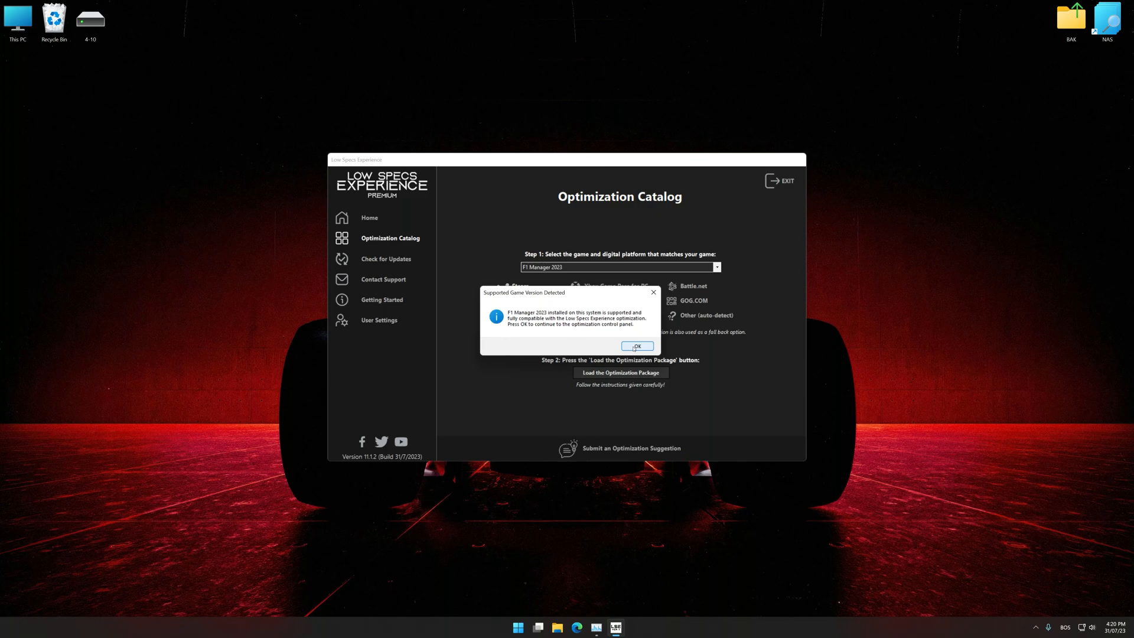
click(635, 346)
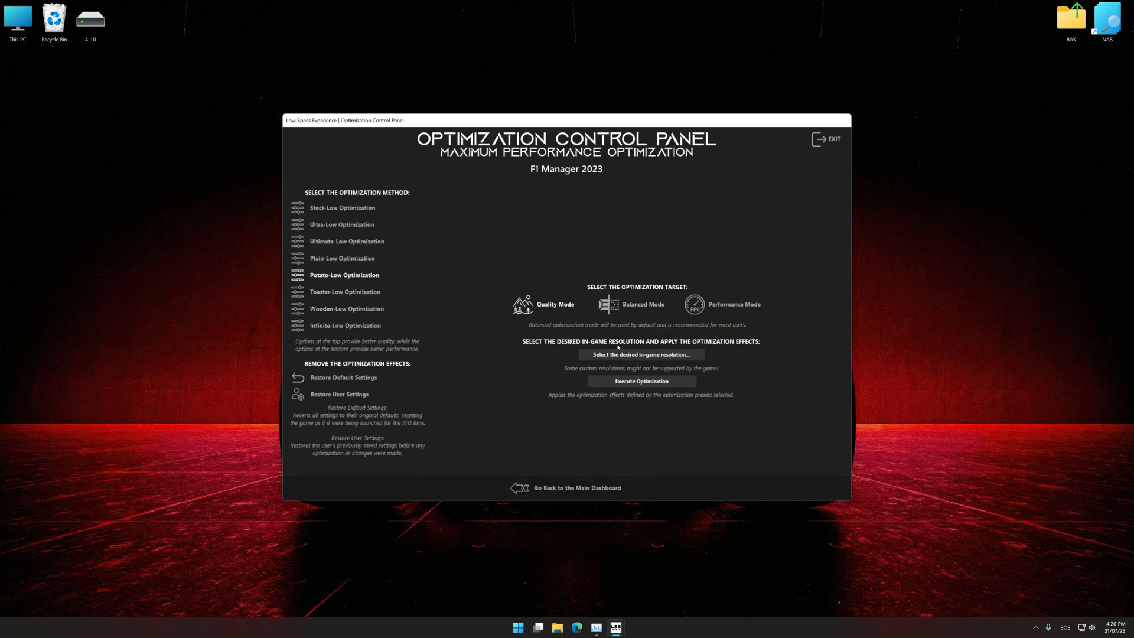
Step: Execute the Potato-Low, Quality optimization for F1 Manager 2023 at 3840 x 2160
click(640, 354)
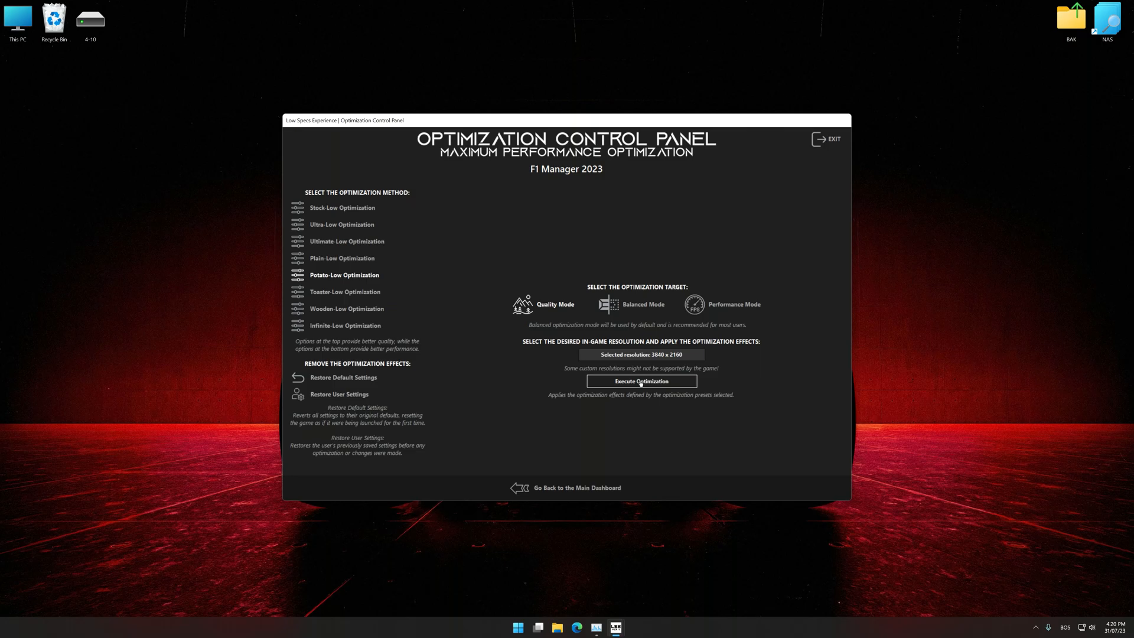
click(639, 381)
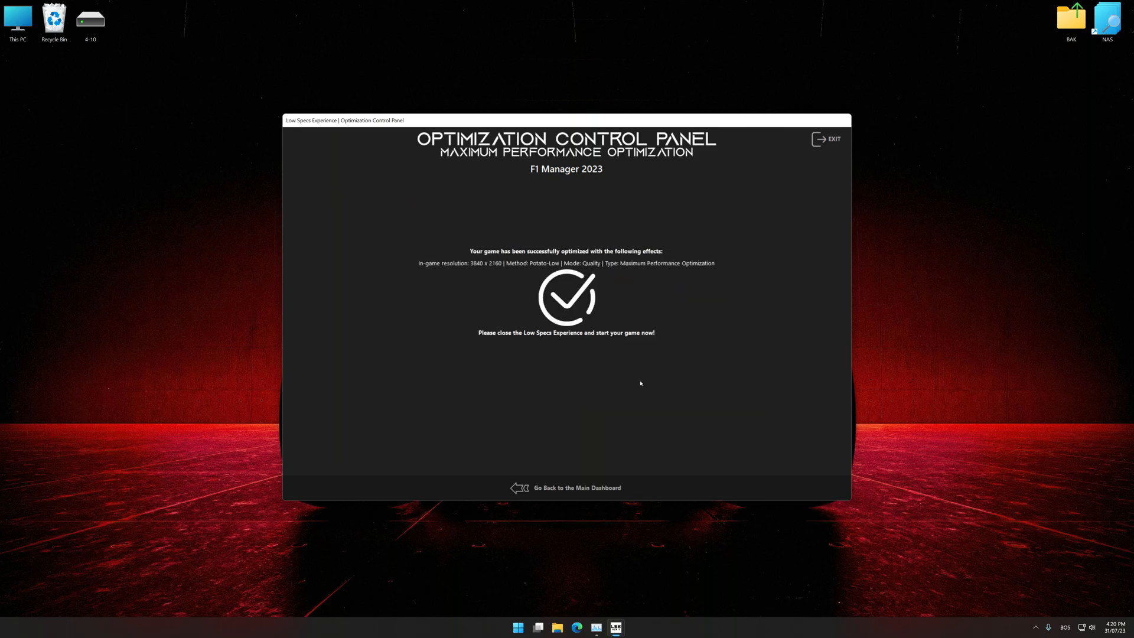
Step: Restore F1 Manager 2023 to its backed-up user settings and confirm
click(575, 488)
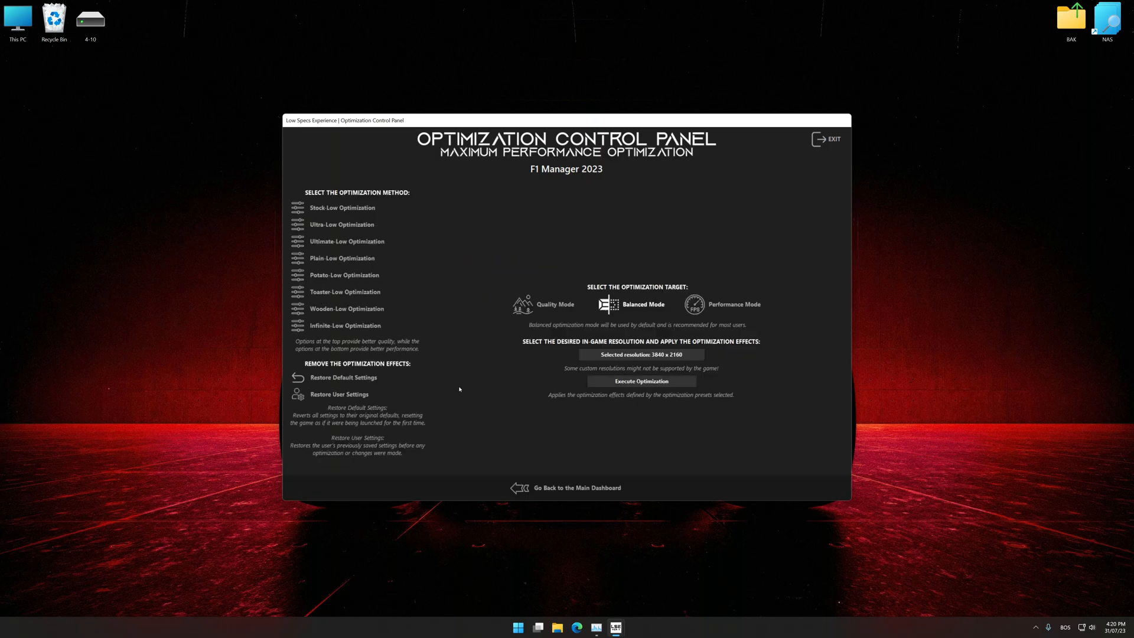
click(339, 395)
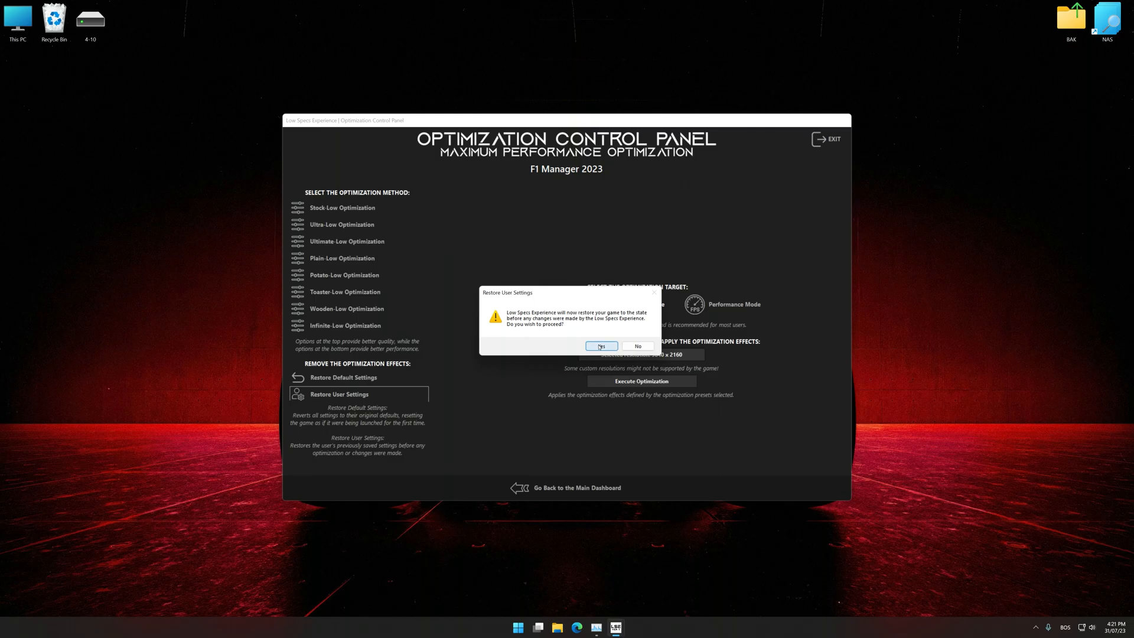
click(601, 346)
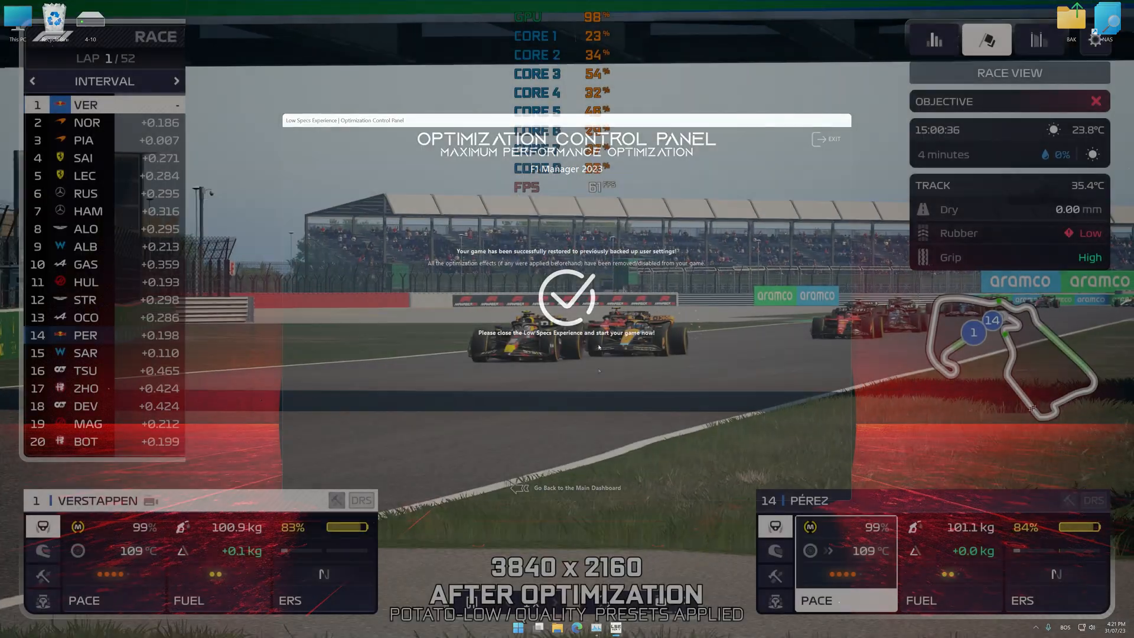
click(826, 139)
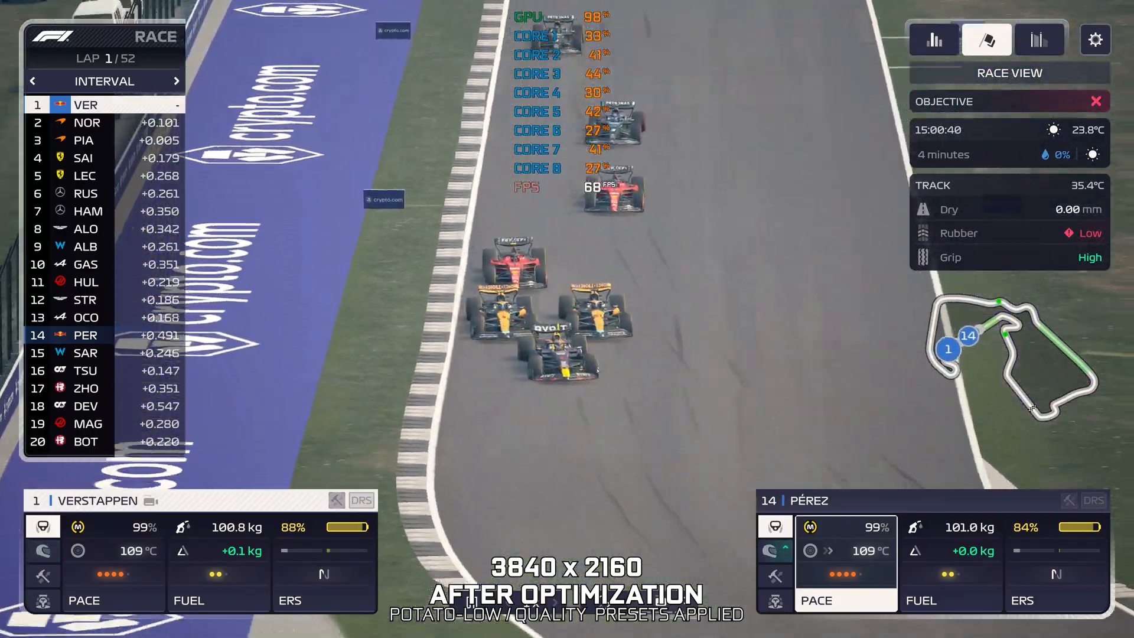